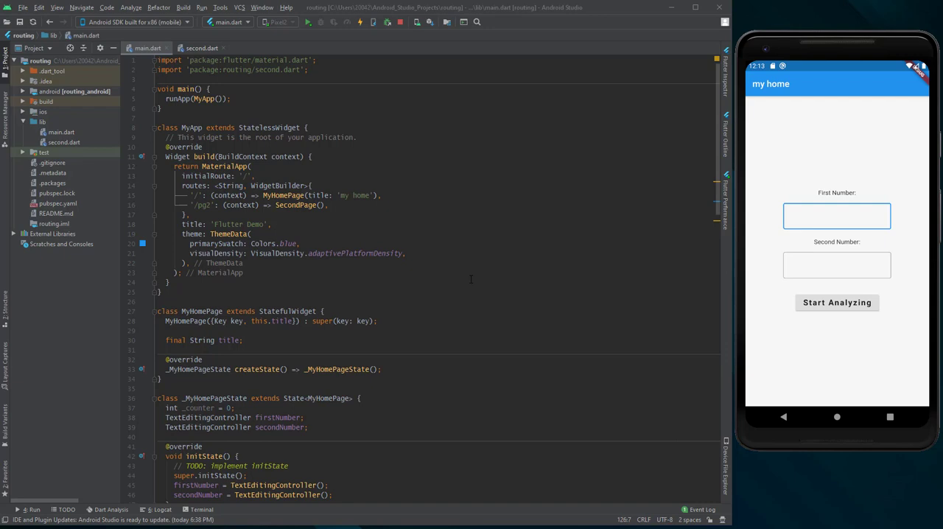
Review SecondPage's build method reading the sum argument, then return to main.dart's '/pg2' push.
{"action": "left_click", "coordinate": [837, 216]}
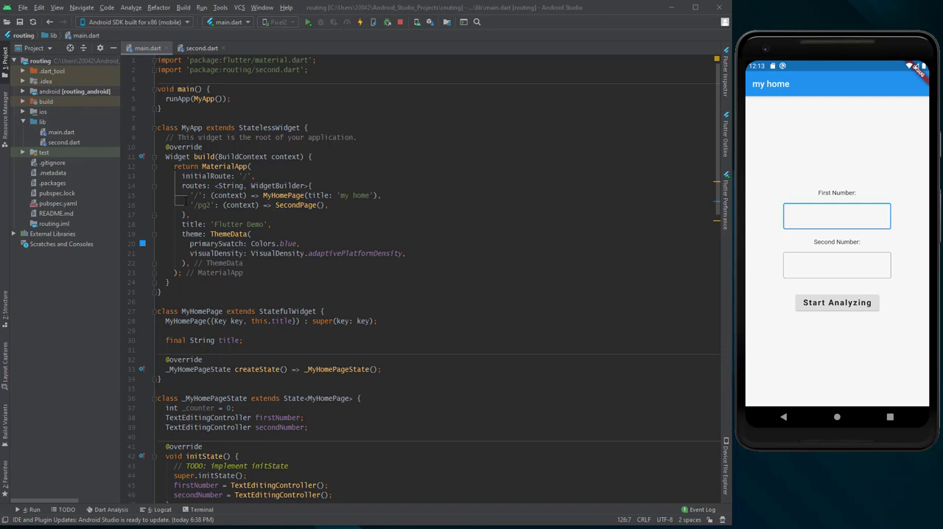
{"action": "left_click", "coordinate": [837, 216]}
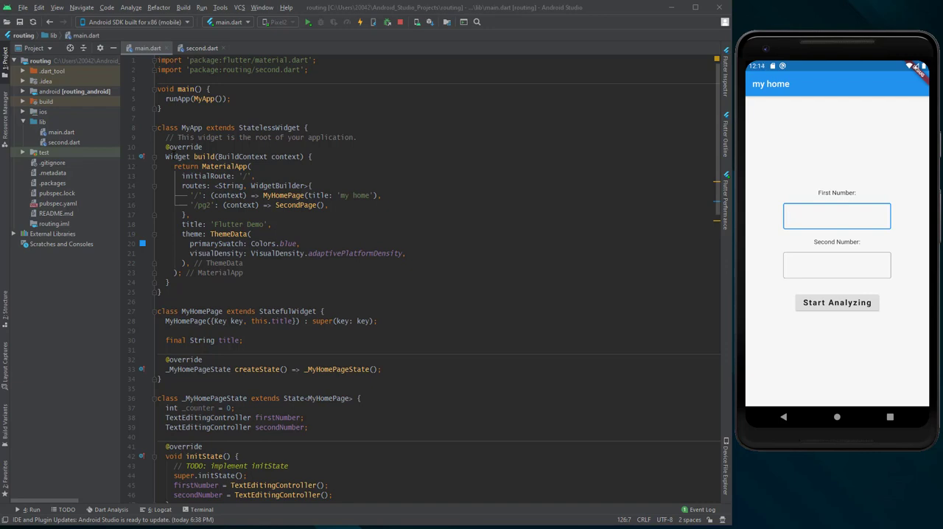
{"action": "left_click", "coordinate": [837, 215]}
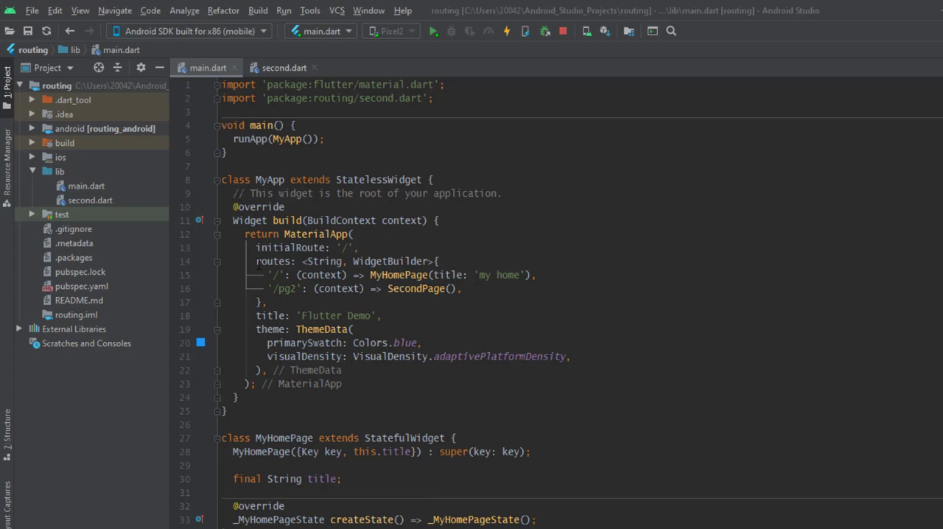
{"action": "mouse_move", "coordinate": [426, 260]}
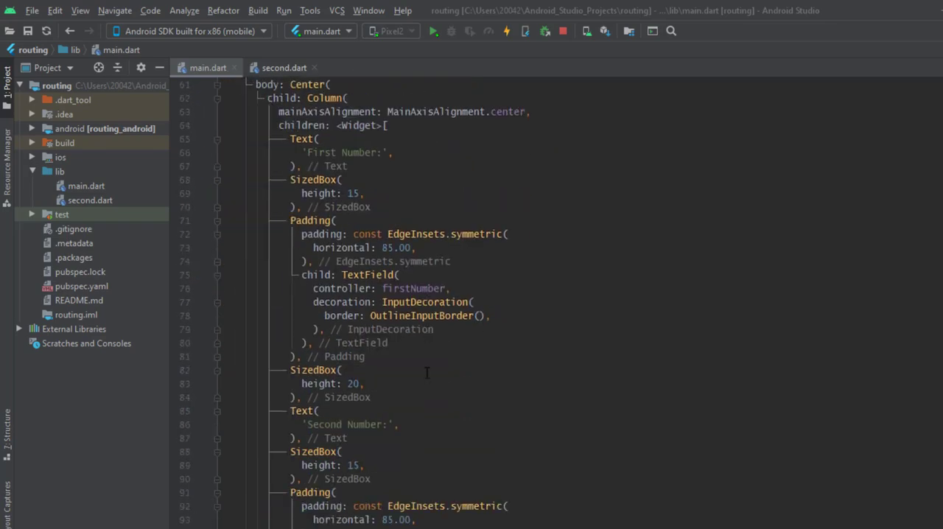
{"action": "scroll", "scroll_direction": "down", "scroll_amount": 3}
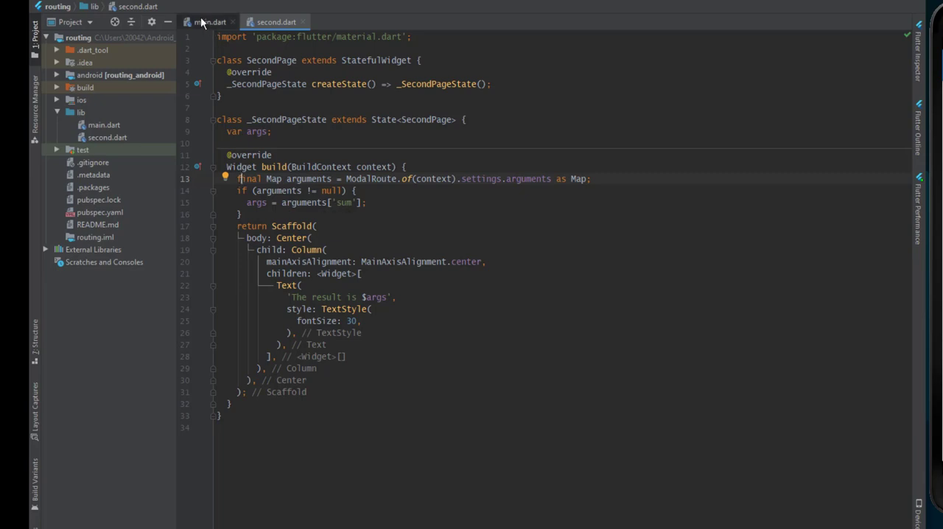
{"action": "left_click", "coordinate": [206, 21]}
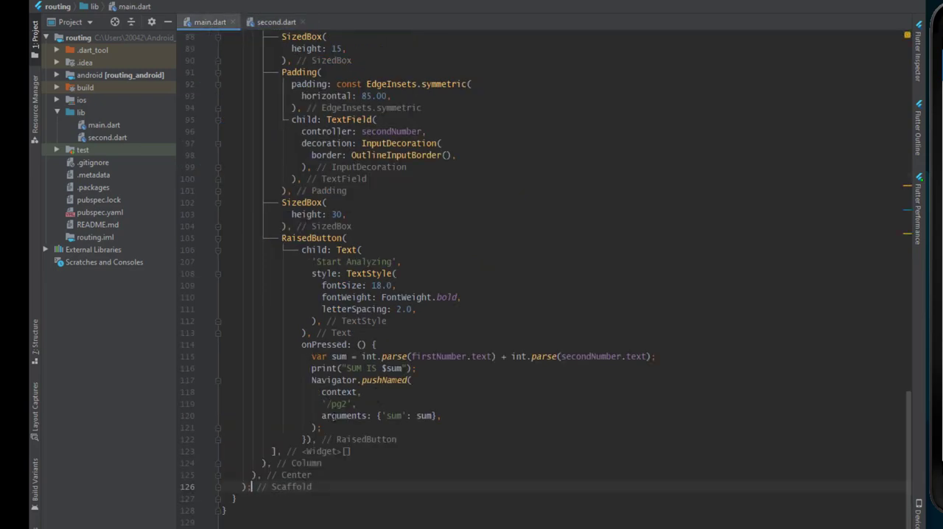
{"action": "double_click", "coordinate": [395, 415]}
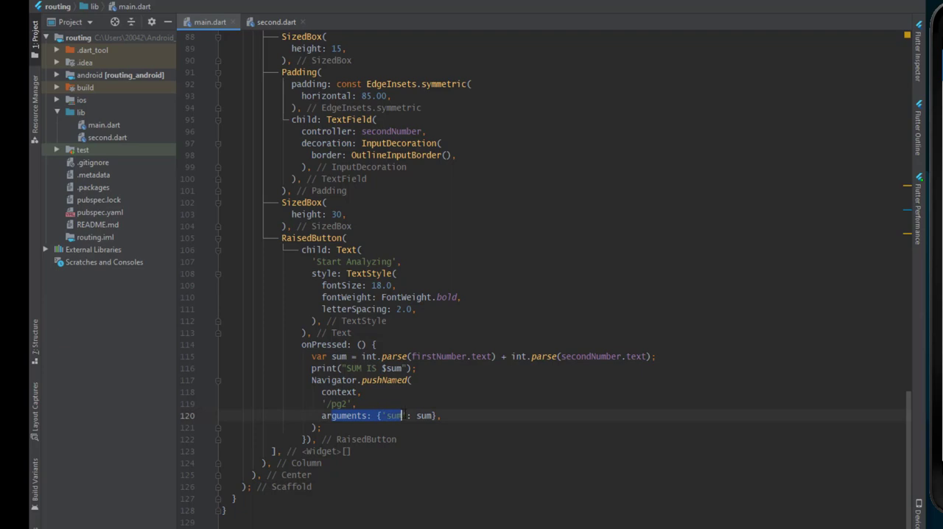
{"action": "left_click", "coordinate": [280, 20]}
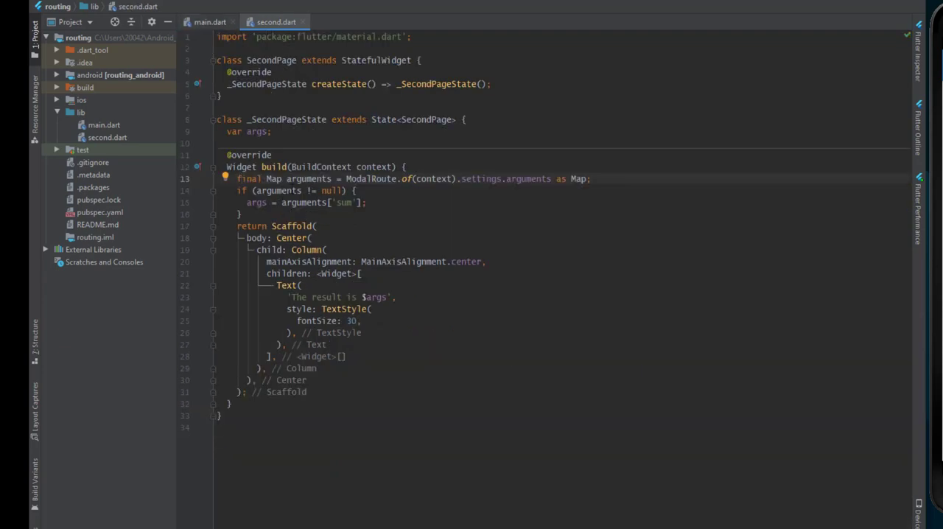
{"action": "double_click", "coordinate": [257, 202]}
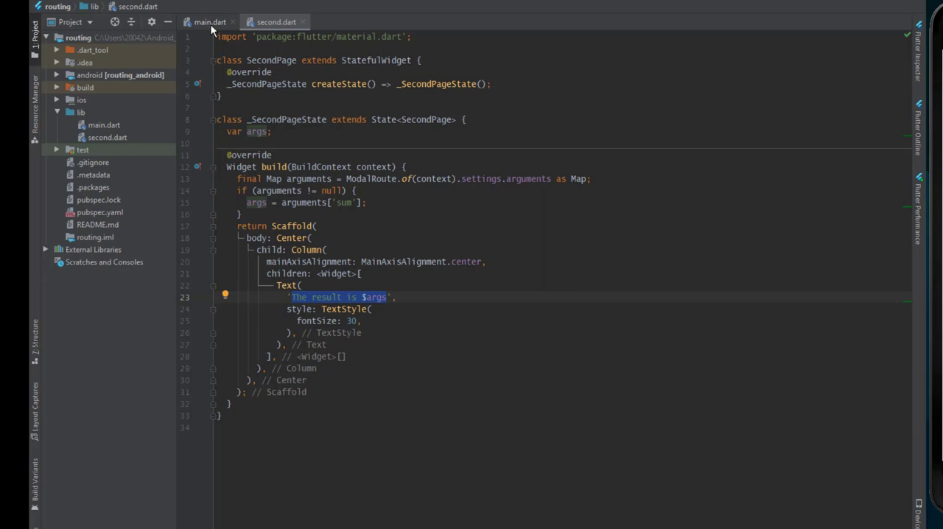
{"action": "left_click", "coordinate": [206, 21]}
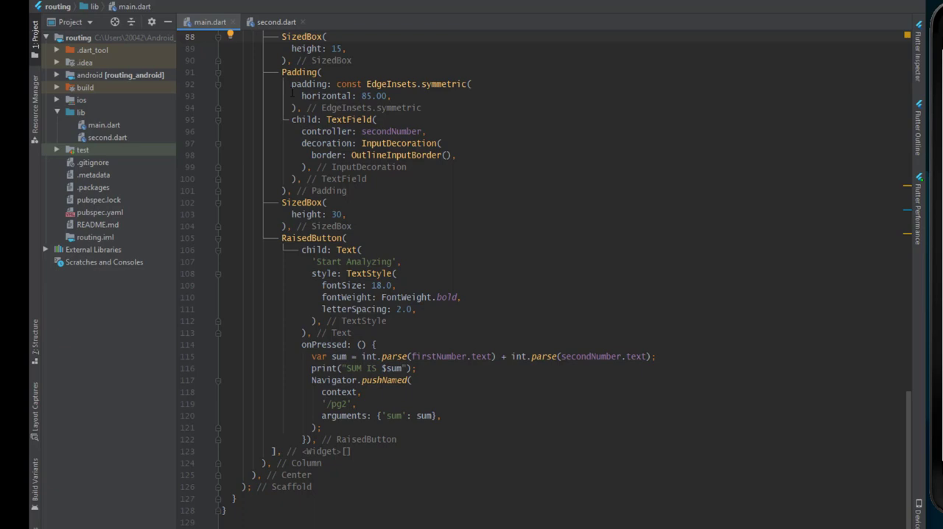
{"action": "left_click", "coordinate": [286, 21]}
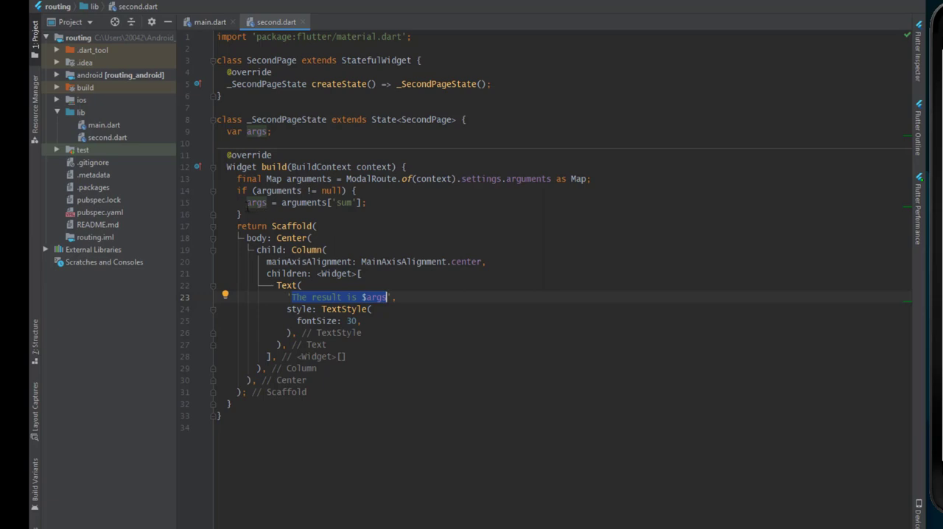
{"action": "mouse_move", "coordinate": [339, 300]}
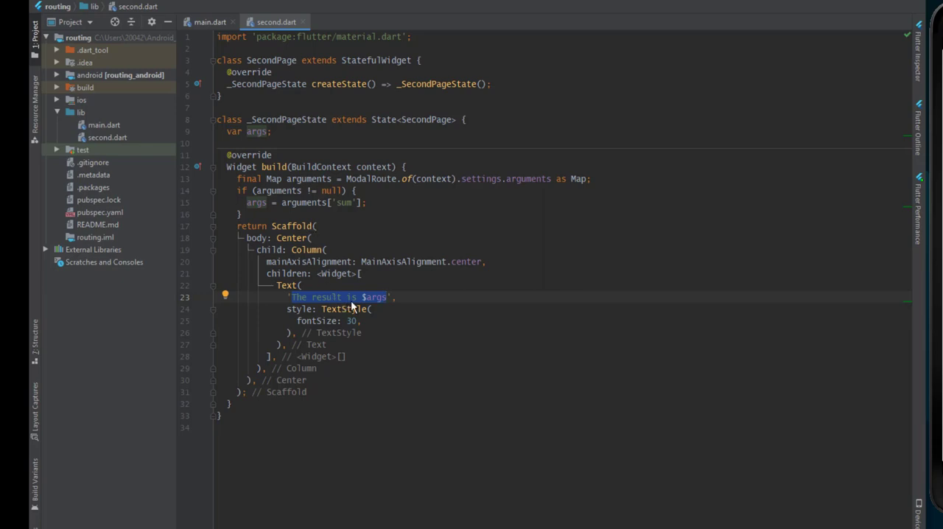